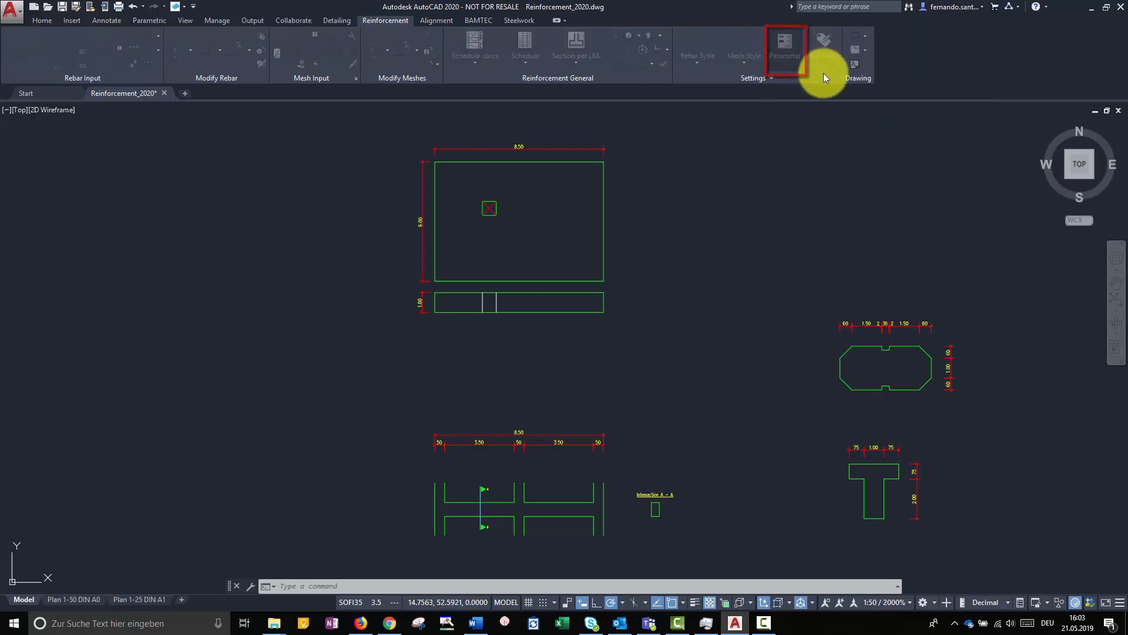
Keep ISO3766.2003 as the shape-code standard in the reinforcement parameters and return to General.
{"action": "left_click", "coordinate": [784, 56]}
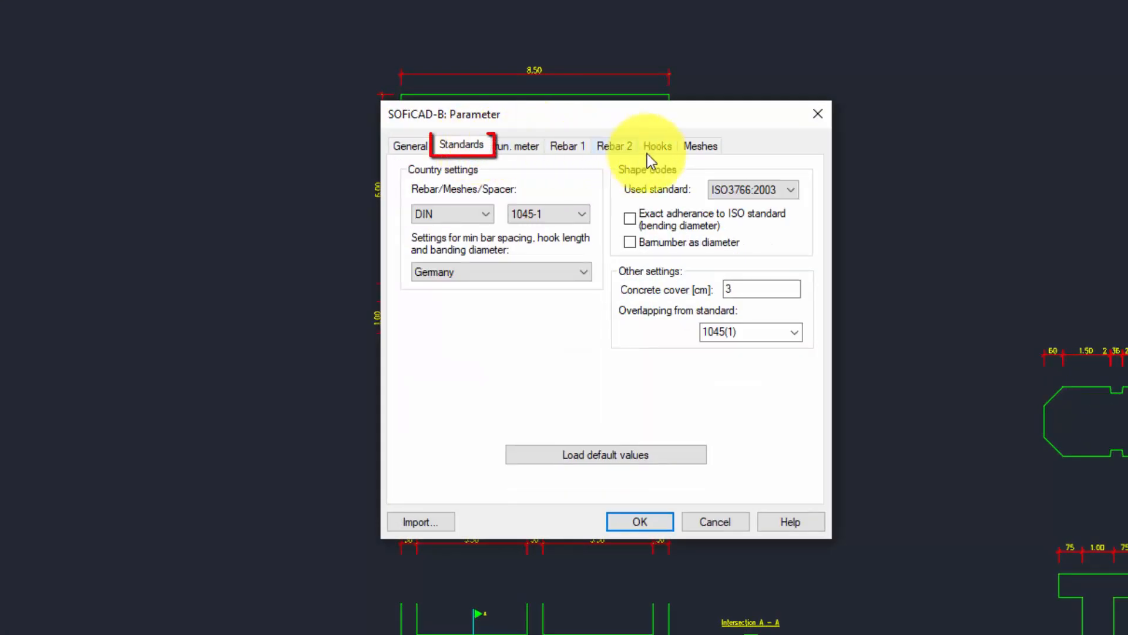
{"action": "left_click", "coordinate": [790, 189]}
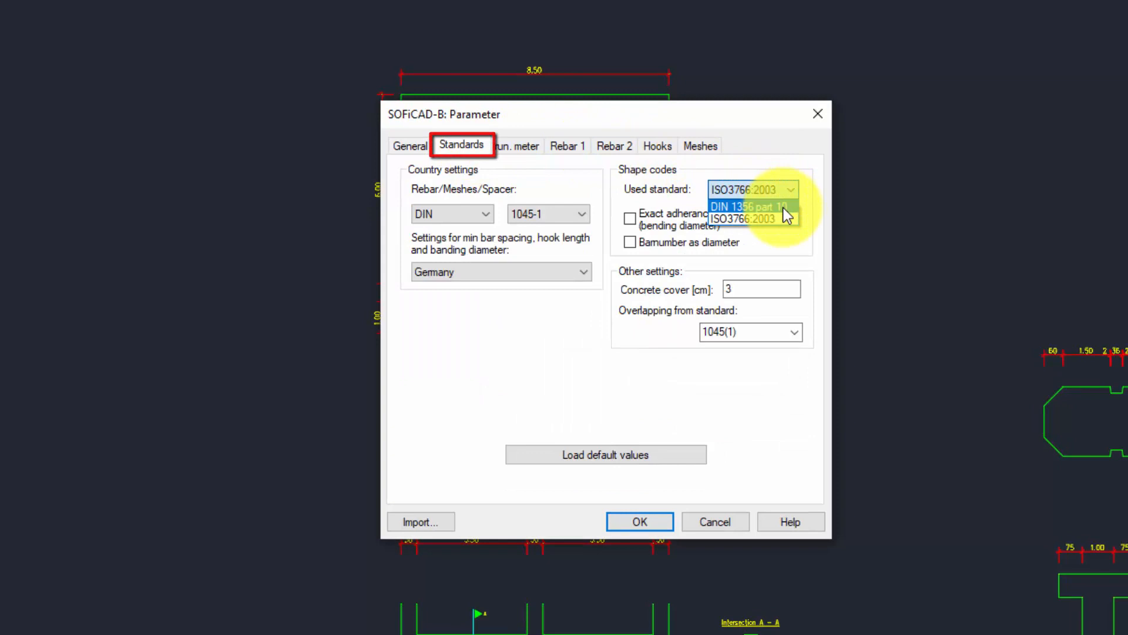
{"action": "left_click", "coordinate": [749, 218]}
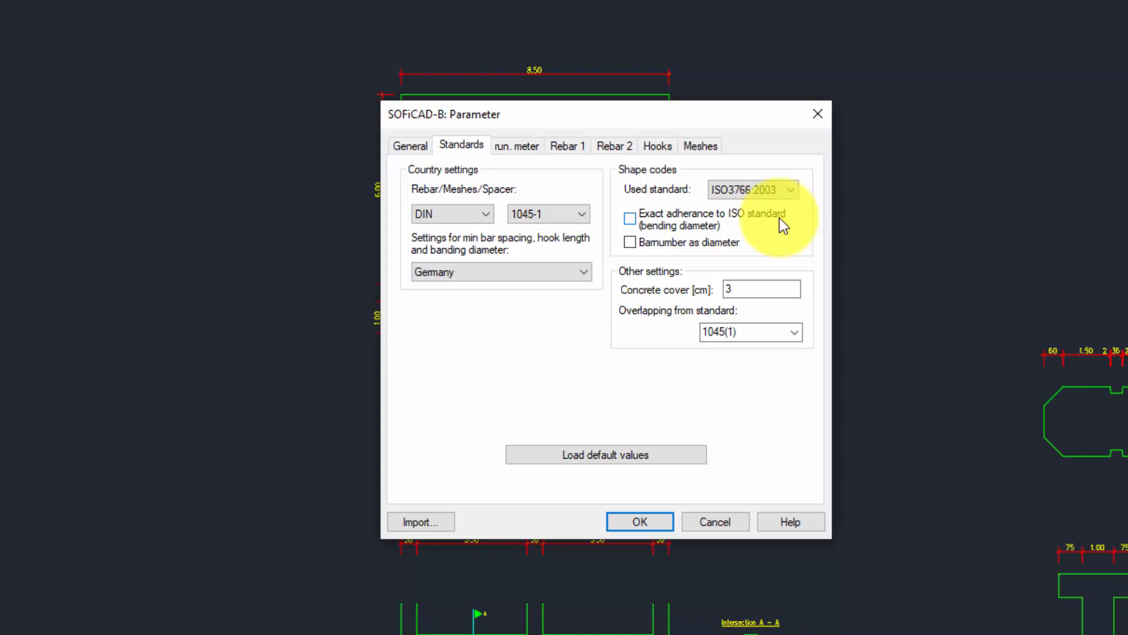
{"action": "mouse_move", "coordinate": [465, 116]}
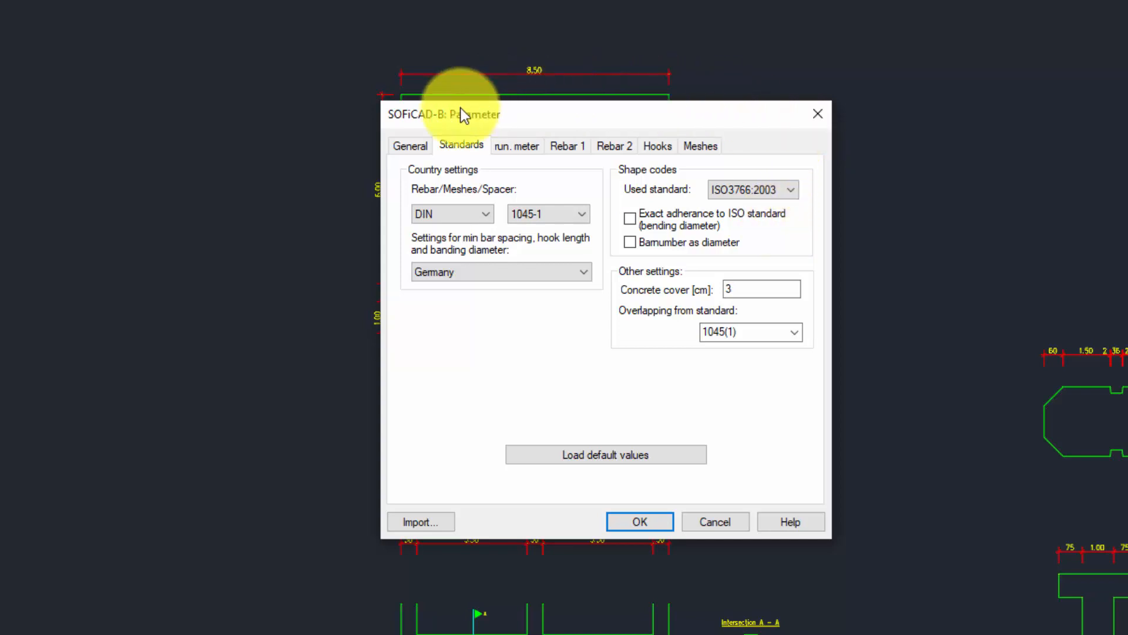
{"action": "left_click", "coordinate": [409, 146]}
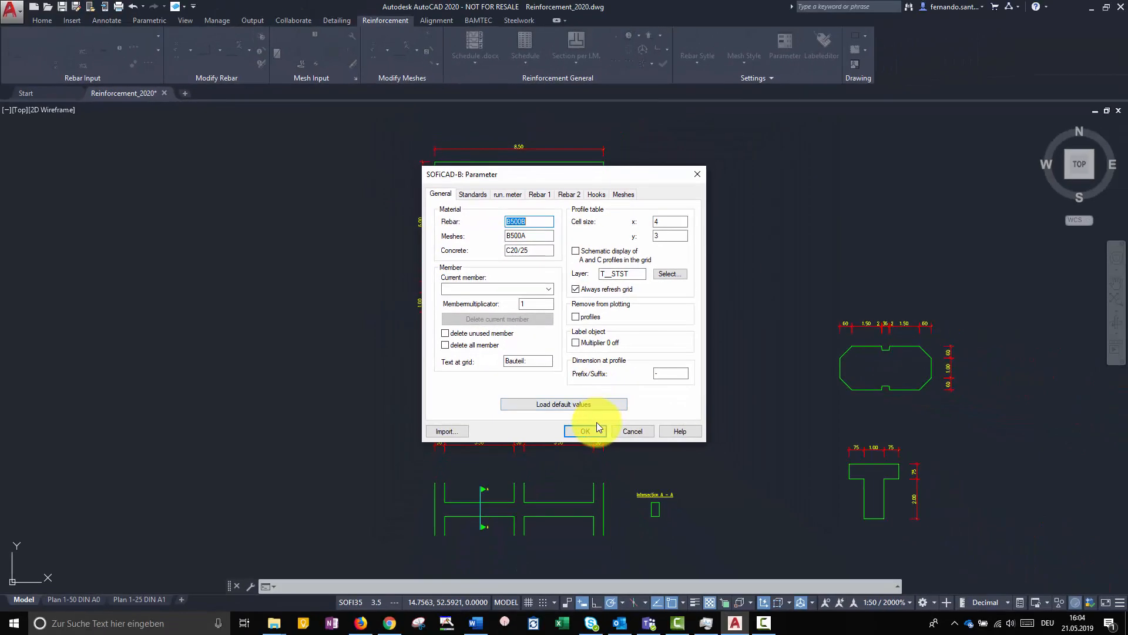
Accept the parameters and set the straight bar diameter to 16 mm in the Profiles dialog.
{"action": "left_click", "coordinate": [584, 432]}
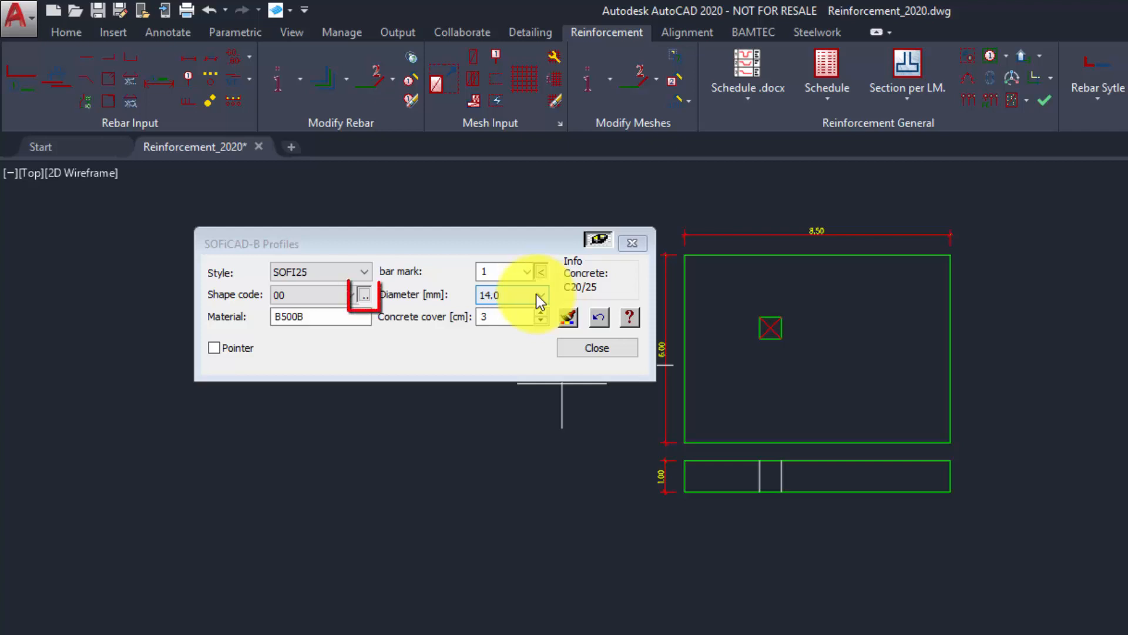
{"action": "left_click", "coordinate": [364, 295]}
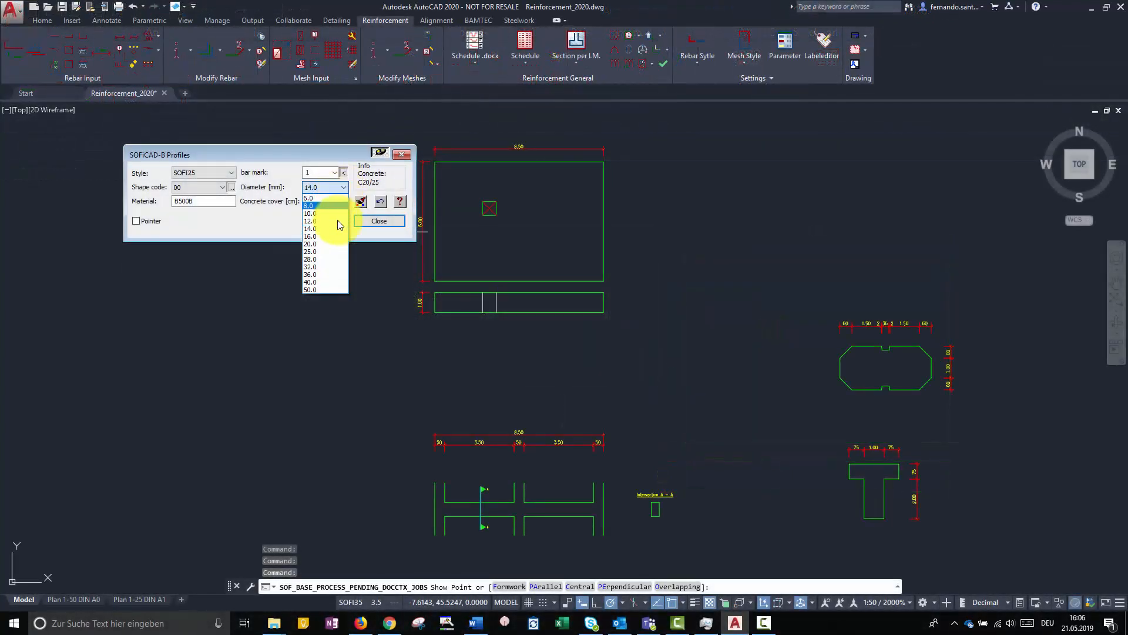
{"action": "left_click", "coordinate": [310, 237]}
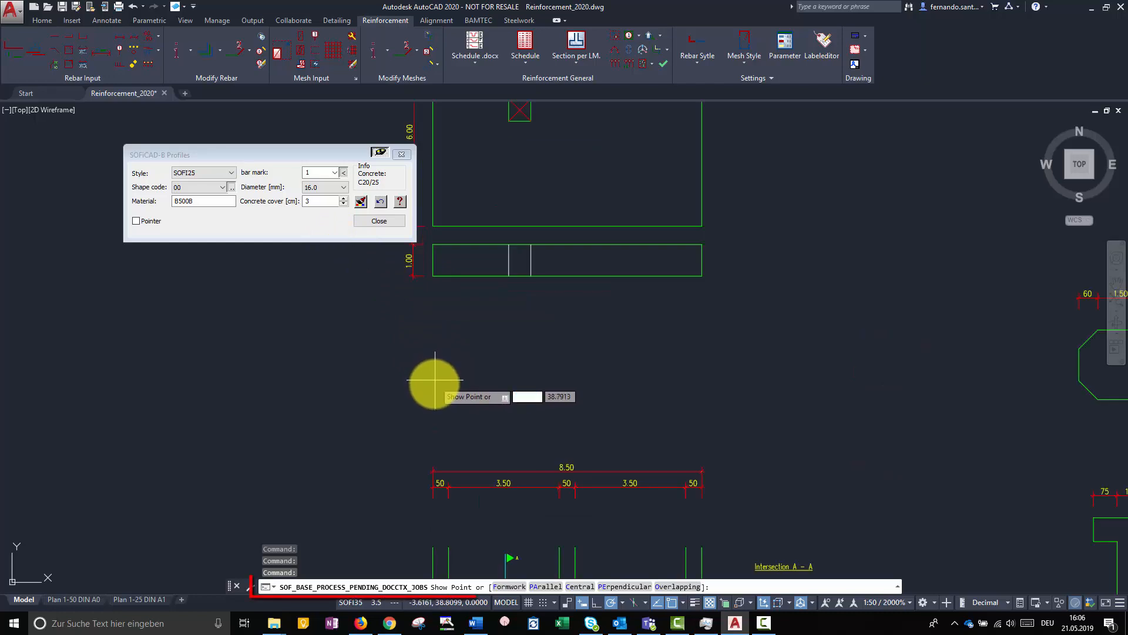
{"action": "mouse_move", "coordinate": [529, 386]}
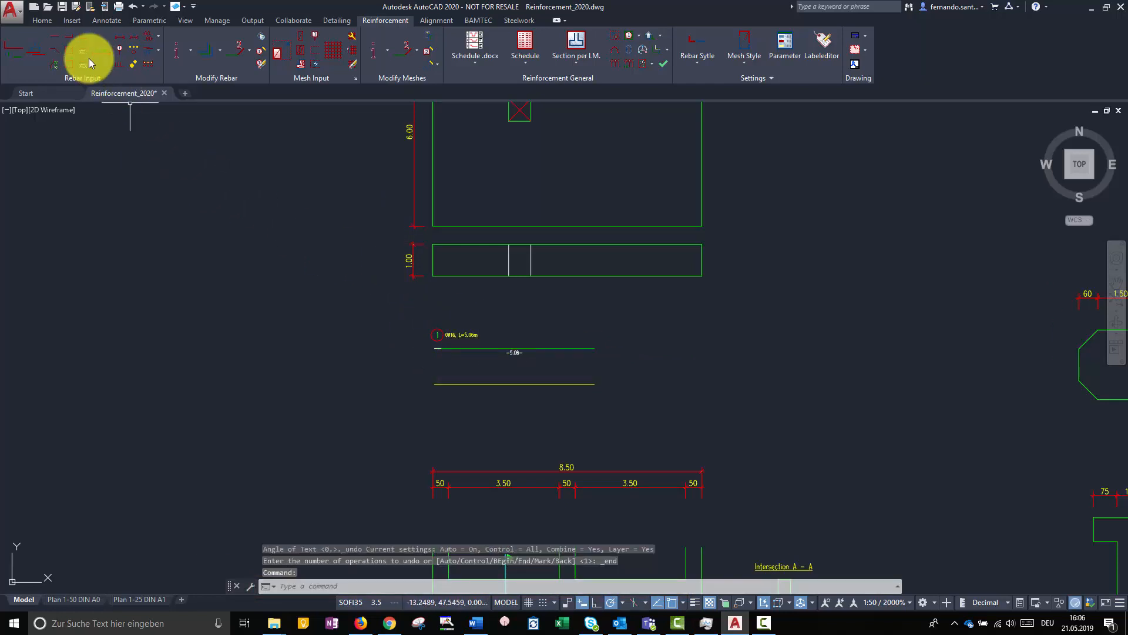
Start another straight rebar and pick its start point on the beam elevation.
{"action": "left_click", "coordinate": [82, 51]}
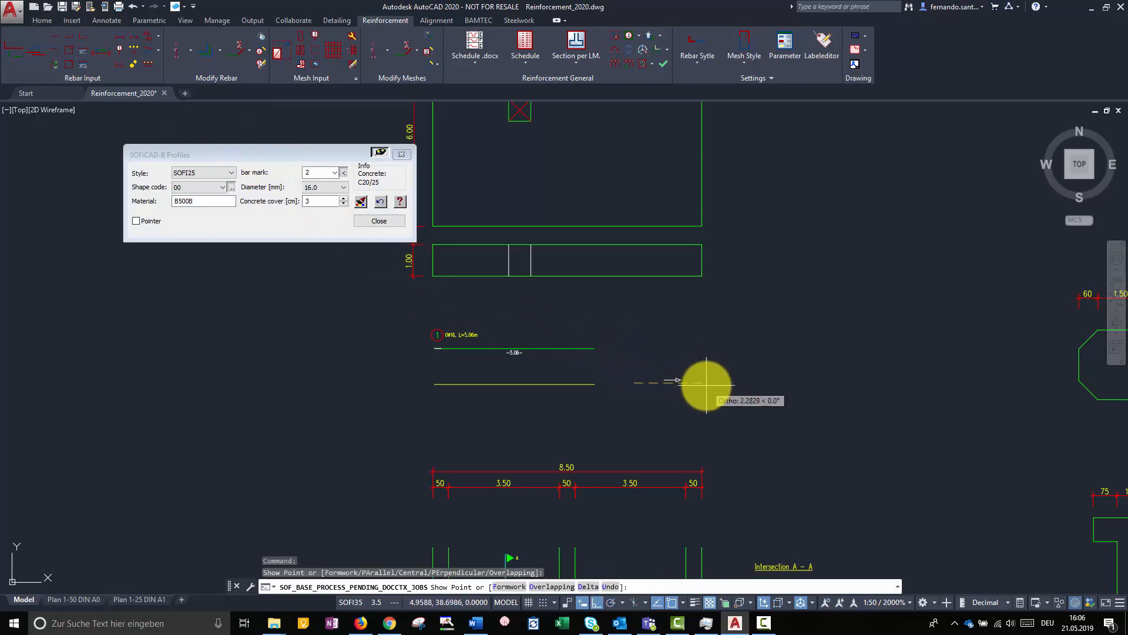
{"action": "left_click", "coordinate": [708, 381]}
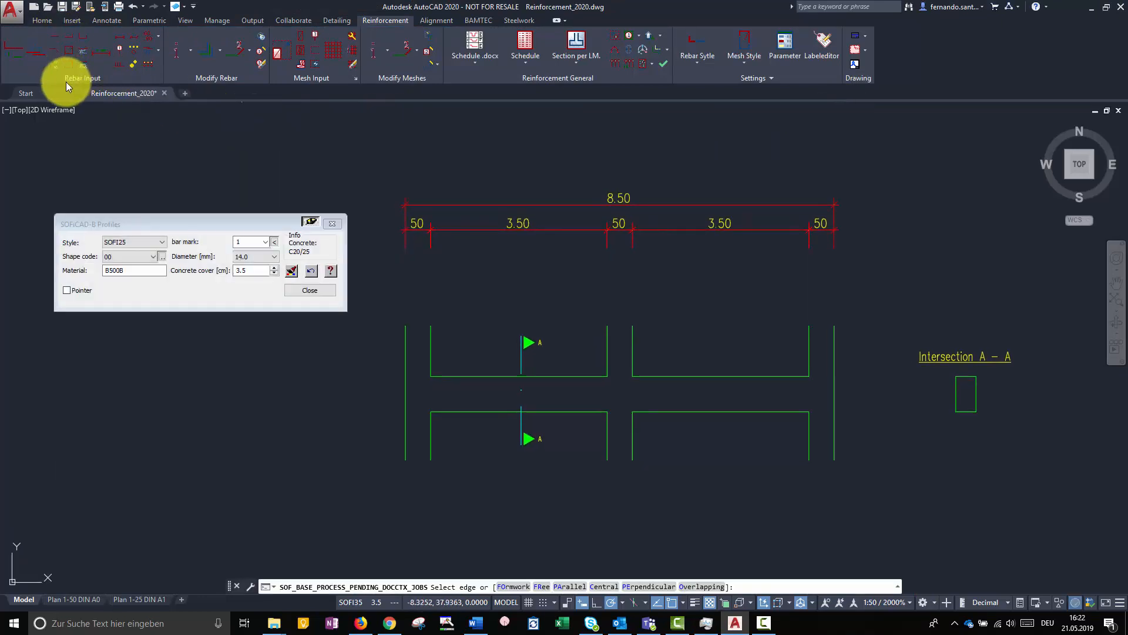
{"action": "mouse_move", "coordinate": [474, 536]}
{"action": "type", "text": "FO"}
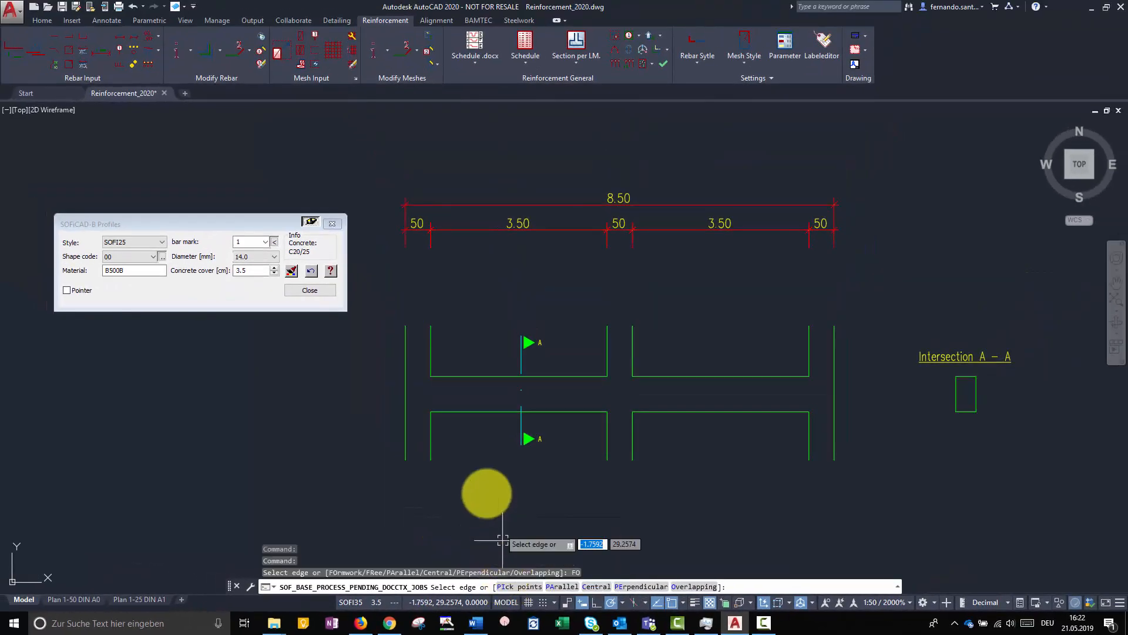
Place the Ø14 bar along the picked formwork edges, ending from the edge with delta .15.
{"action": "left_click", "coordinate": [475, 409]}
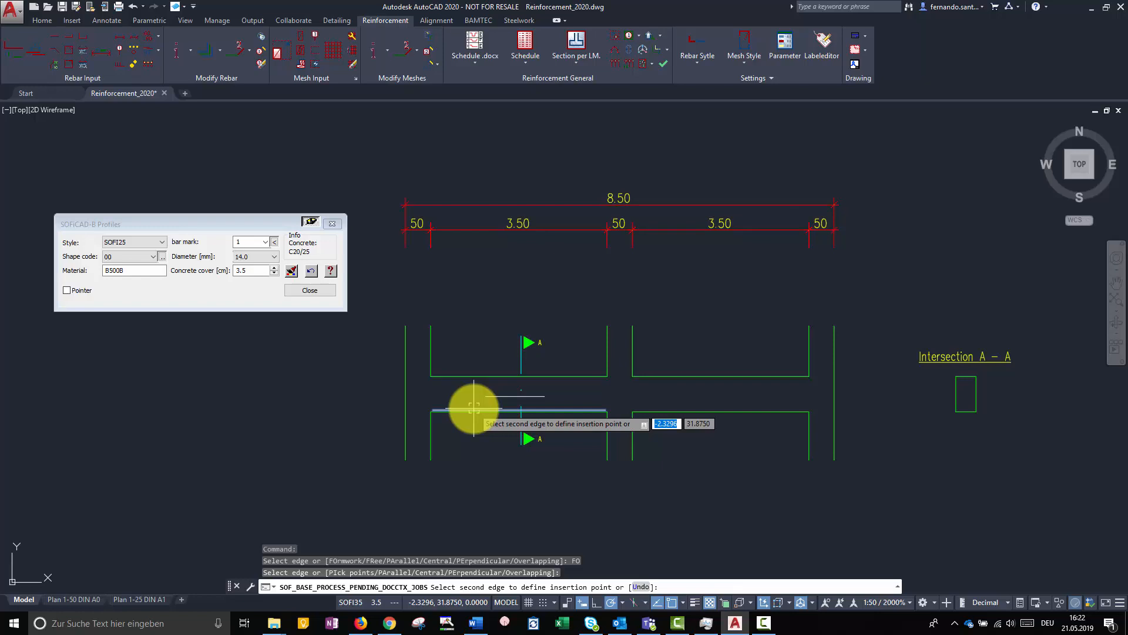
{"action": "left_click", "coordinate": [472, 410]}
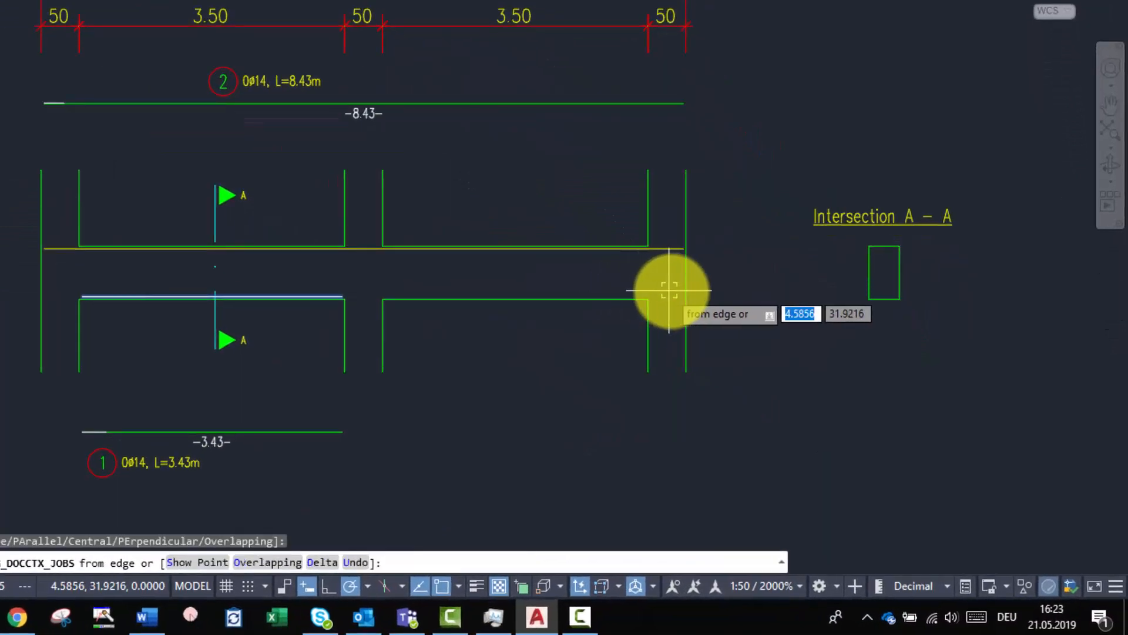
{"action": "left_click", "coordinate": [669, 292]}
{"action": "type", "text": "D"}
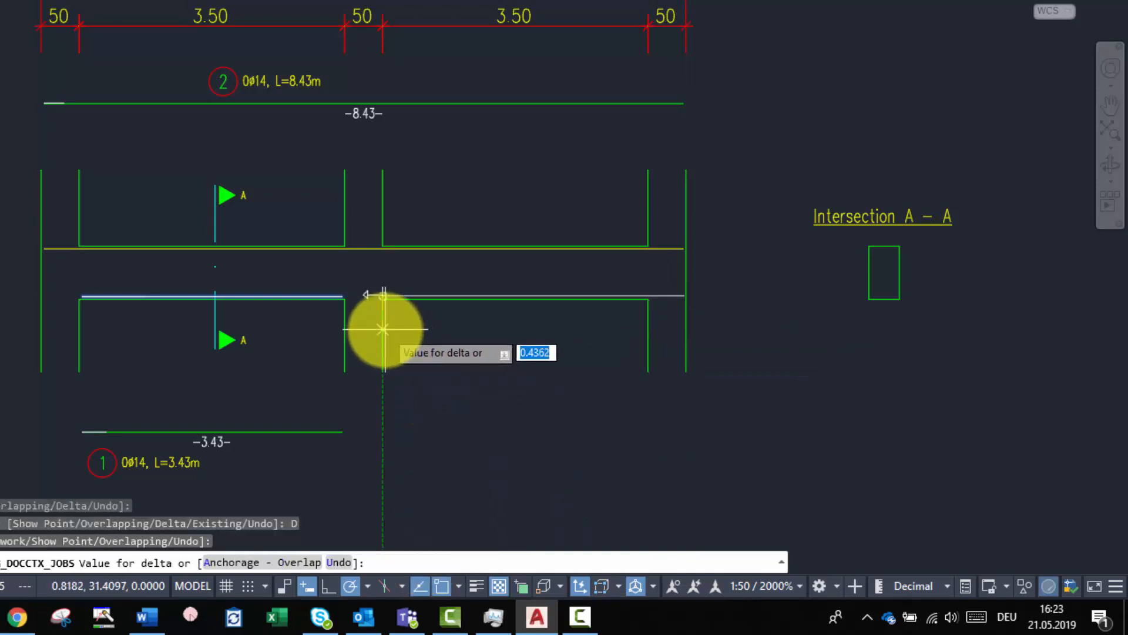
{"action": "type", "text": ".15"}
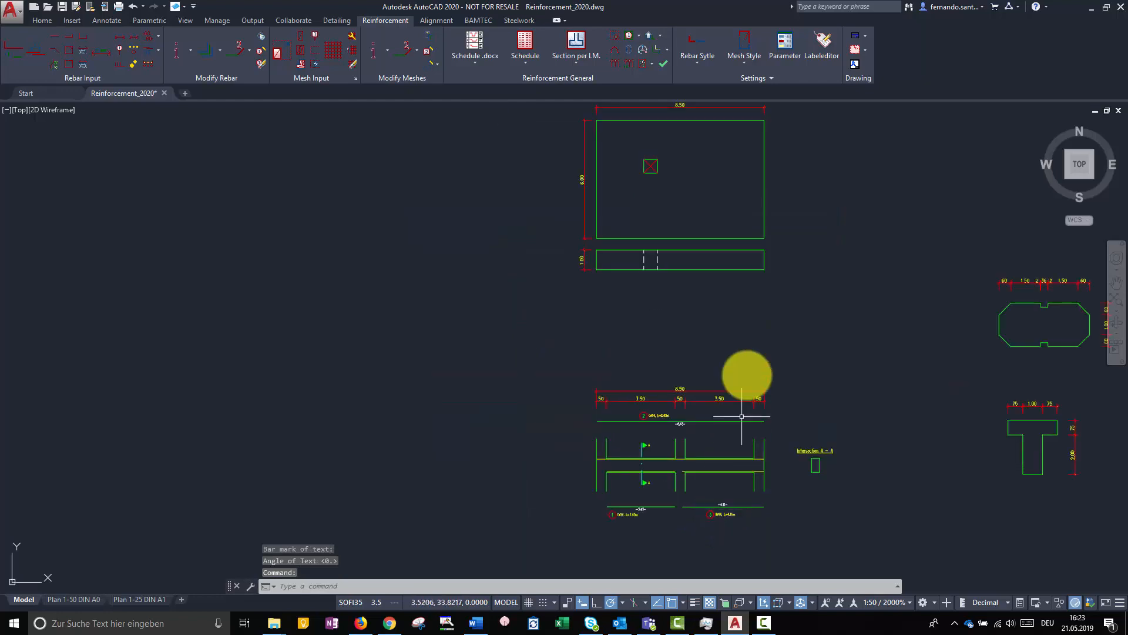
Place Ø14 bar 4 beside the square opening with the calculated 66 cm anchorage length.
{"action": "scroll", "scroll_direction": "up", "scroll_amount": 3}
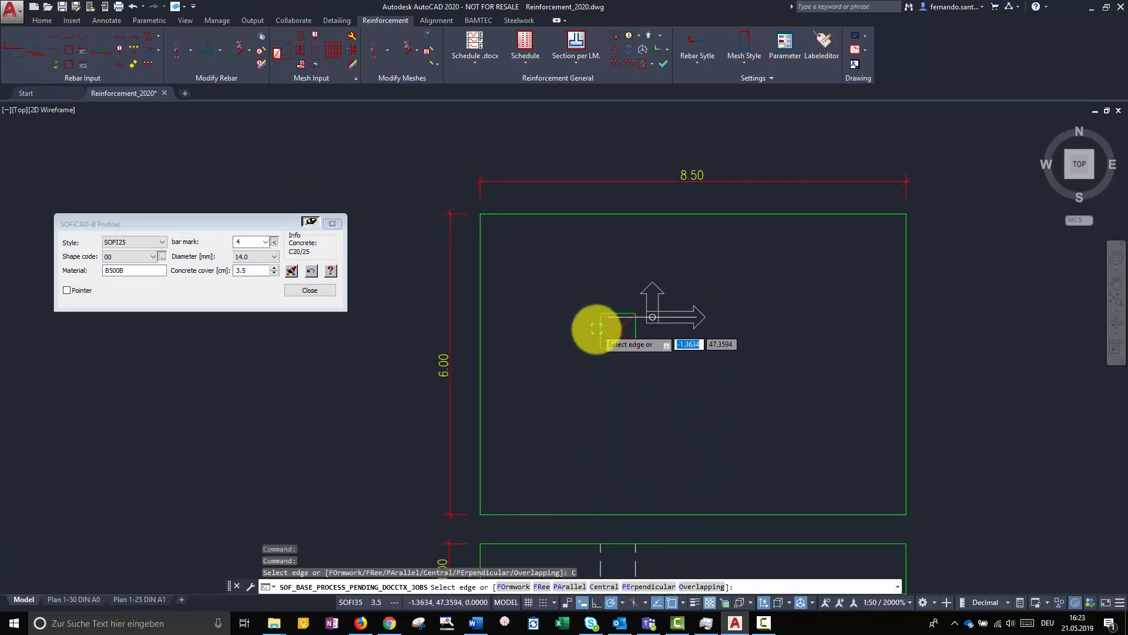
{"action": "left_click", "coordinate": [598, 331]}
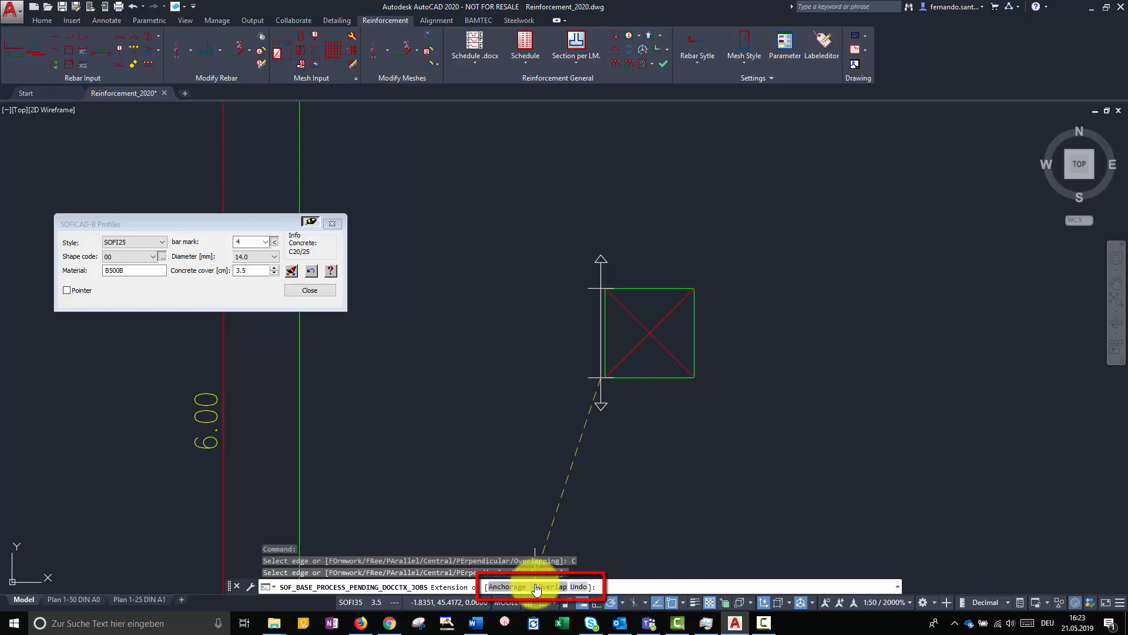
{"action": "left_click", "coordinate": [506, 587]}
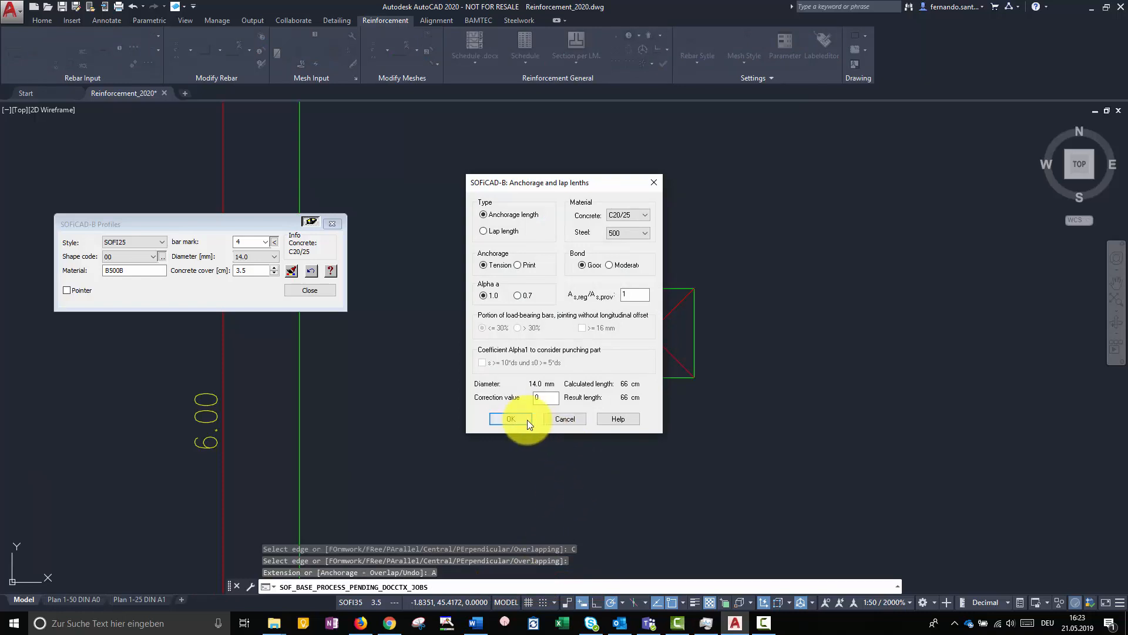
{"action": "left_click", "coordinate": [511, 418]}
{"action": "type", "text": "PE"}
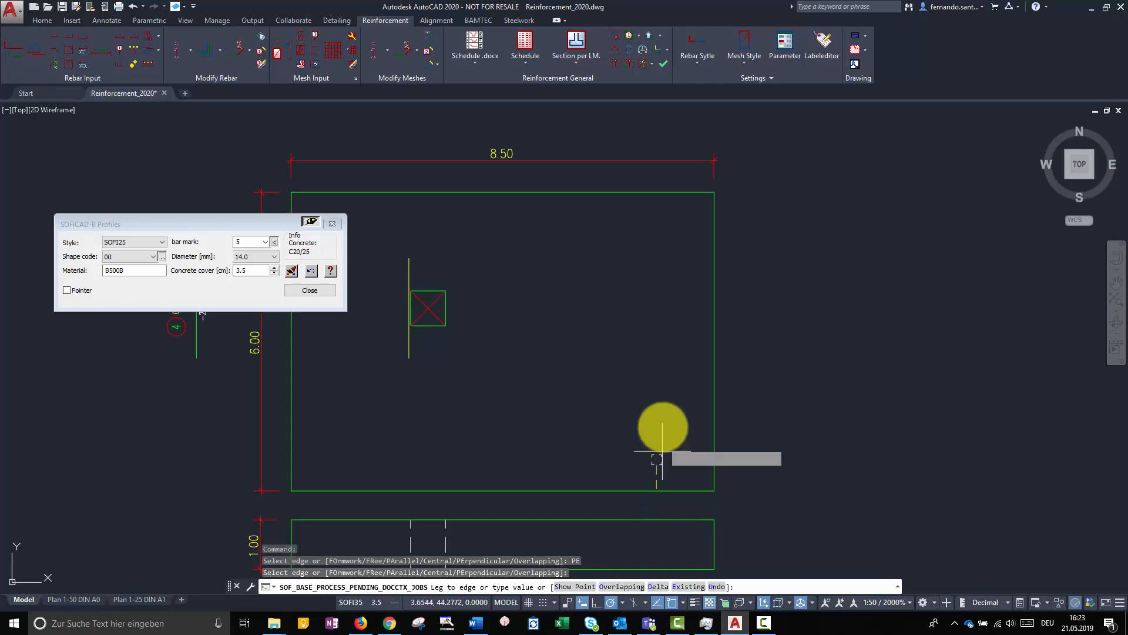
{"action": "mouse_move", "coordinate": [655, 197]}
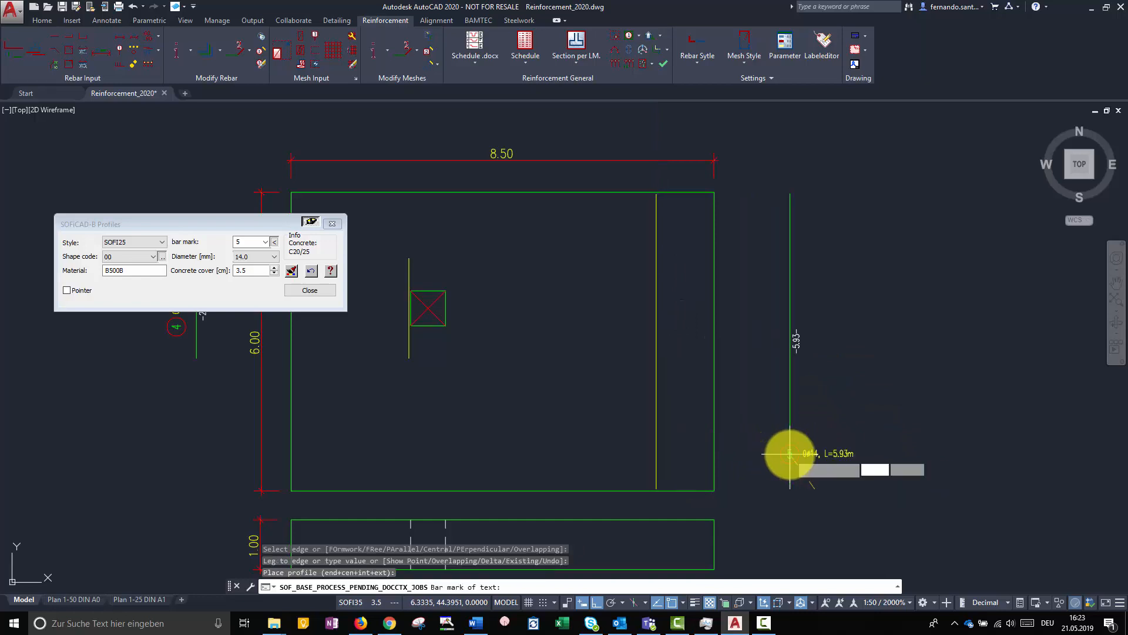
Place the bar 5 label beside the Ø14 bar on the right slab edge.
{"action": "left_click", "coordinate": [310, 290]}
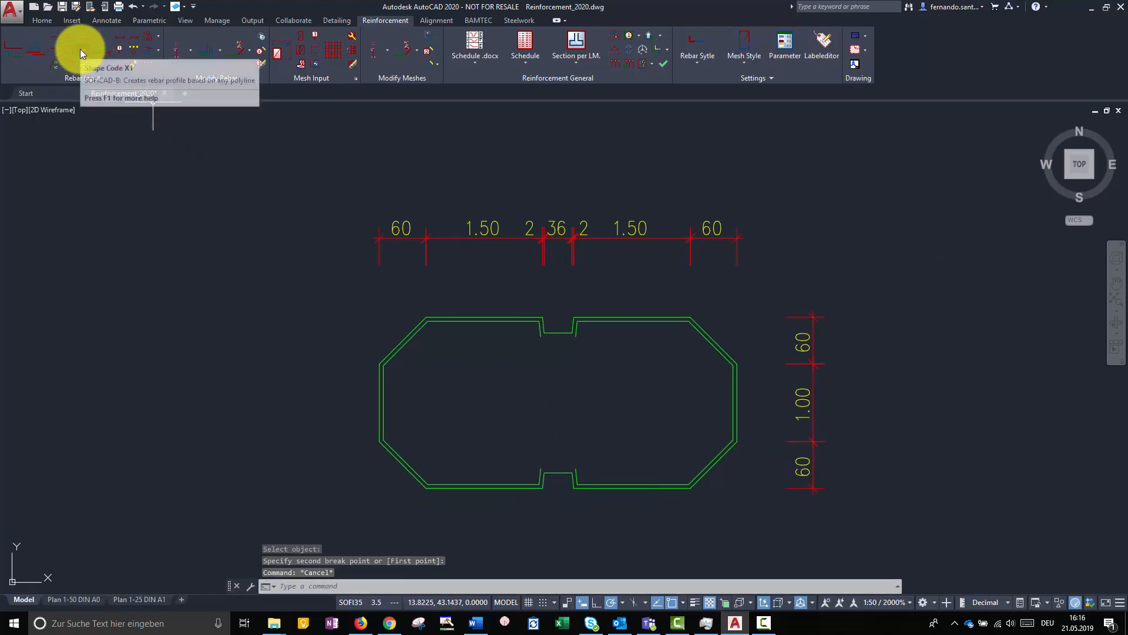
Create the Ø16 bar from the octagonal section polyline (shape code X1).
{"action": "left_click", "coordinate": [81, 53]}
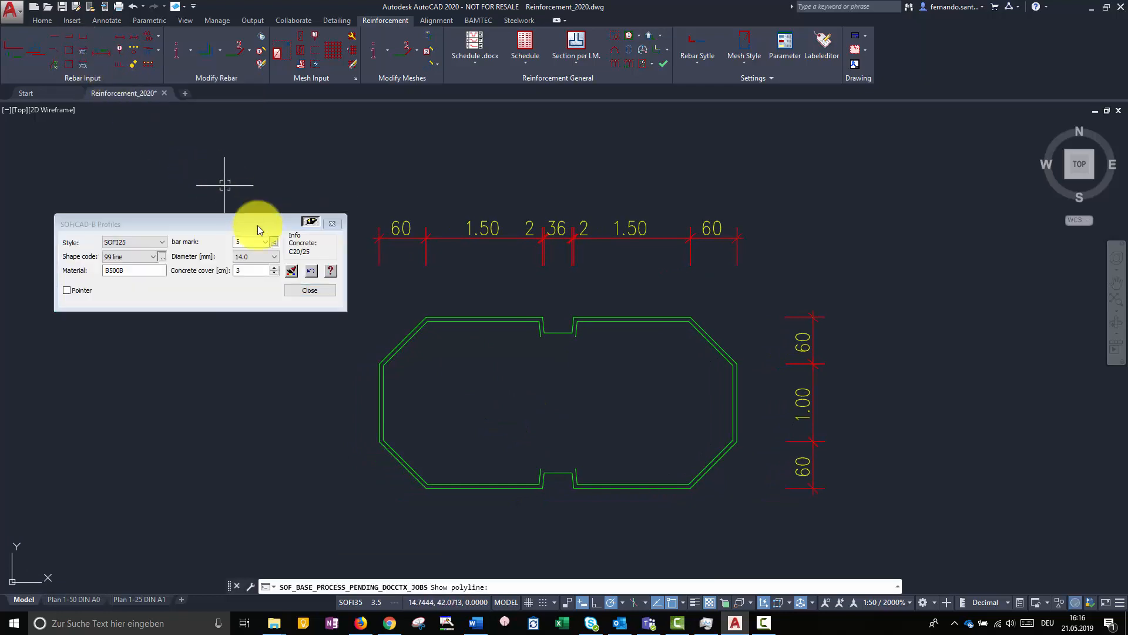
{"action": "left_click", "coordinate": [274, 254]}
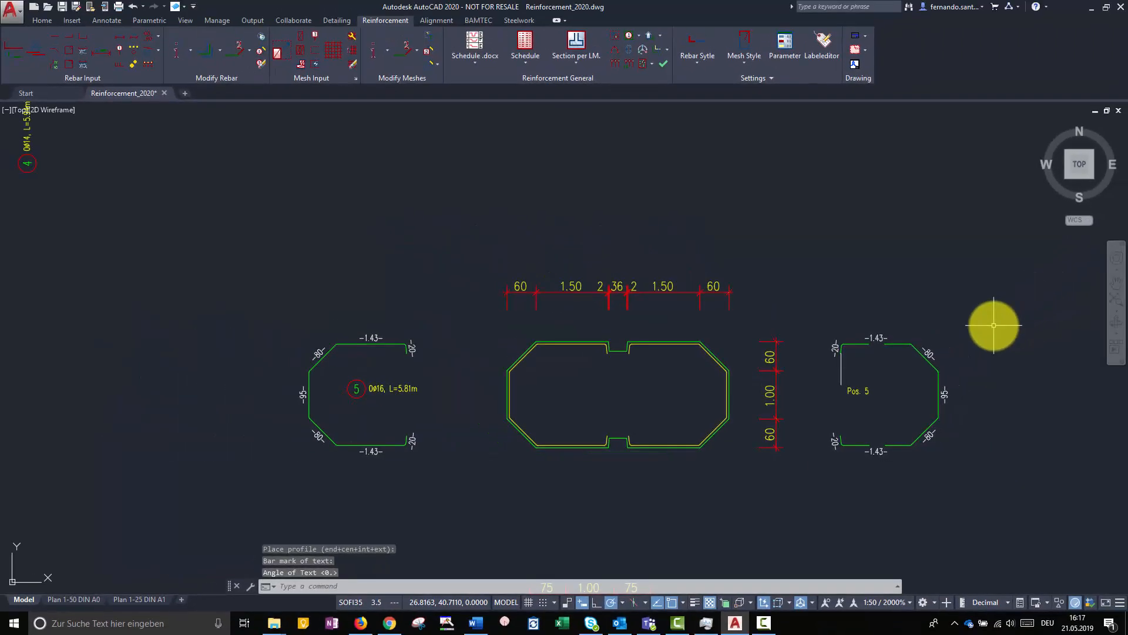
{"action": "scroll", "scroll_direction": "down", "scroll_amount": 3}
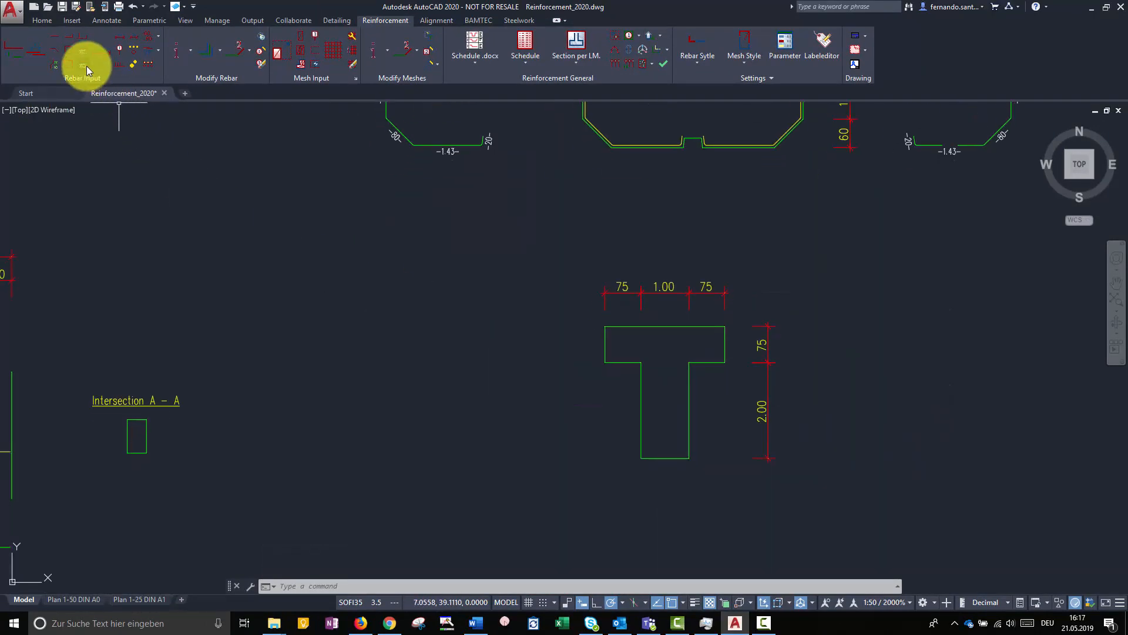
Start the 99 edge-following rebar for Ø14 bar 6 on the T-section flange.
{"action": "left_click", "coordinate": [84, 56]}
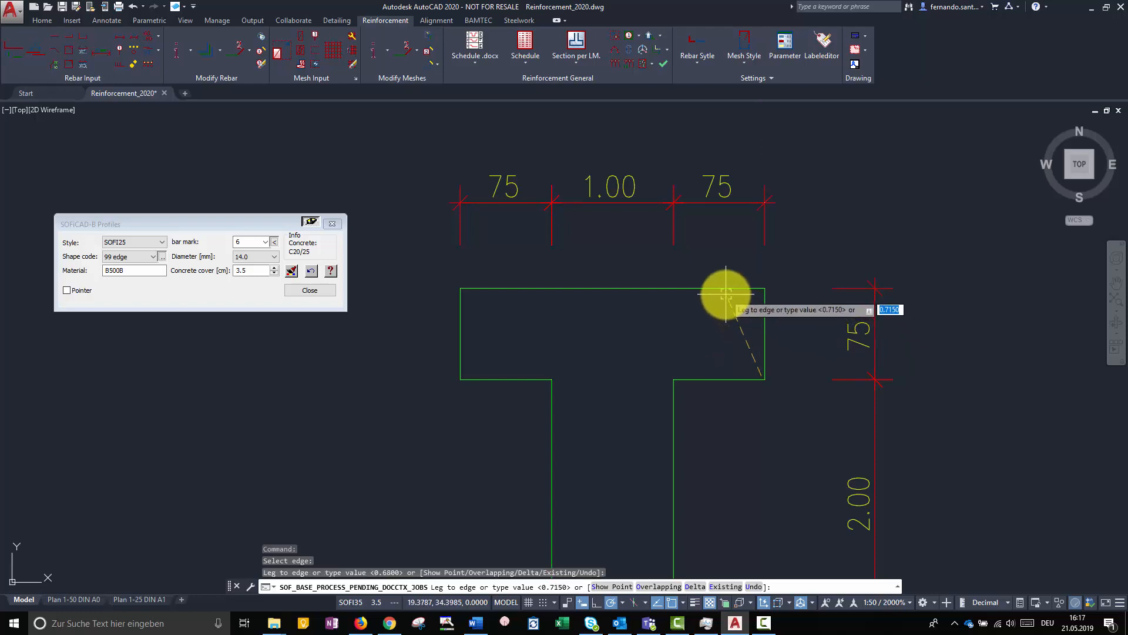
{"action": "mouse_move", "coordinate": [515, 371]}
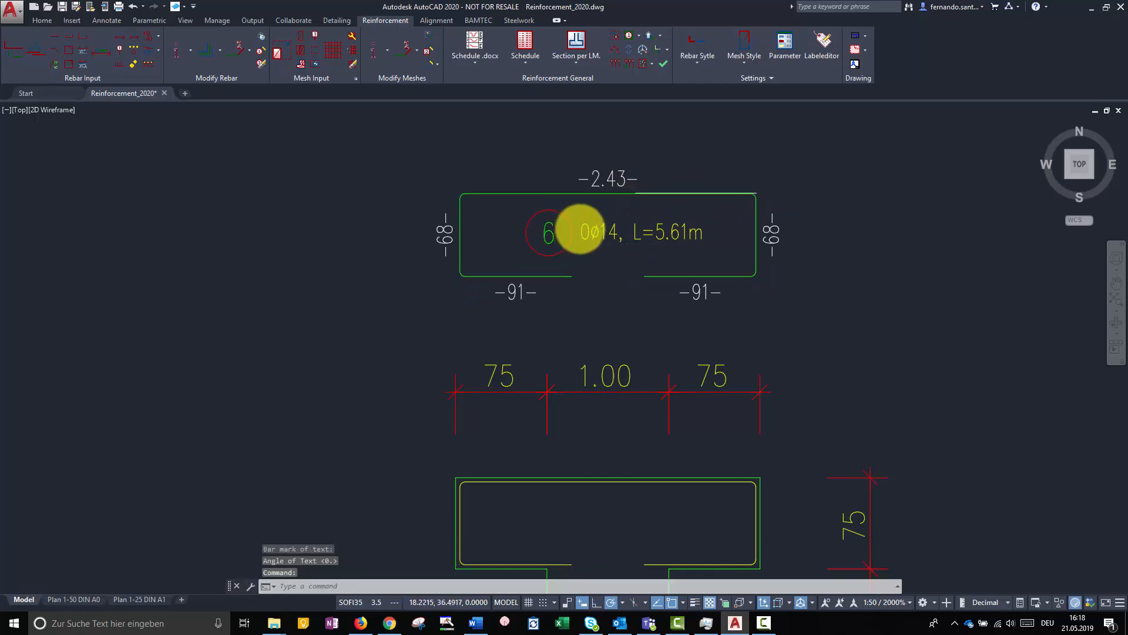
{"action": "scroll", "scroll_direction": "down", "scroll_amount": 3}
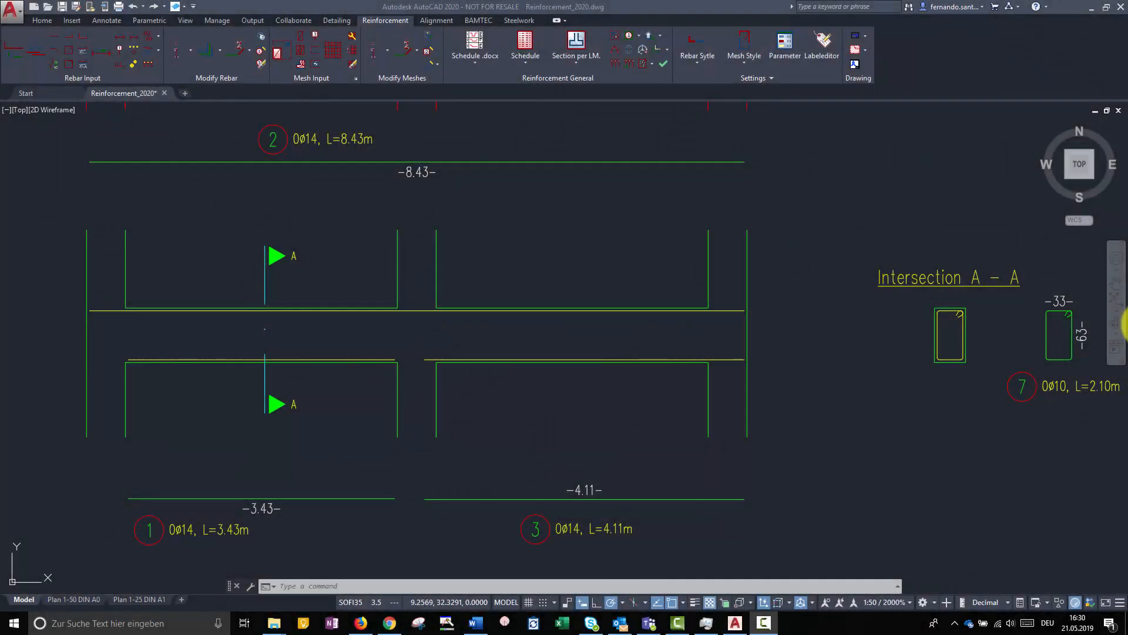
{"action": "mouse_move", "coordinate": [402, 484]}
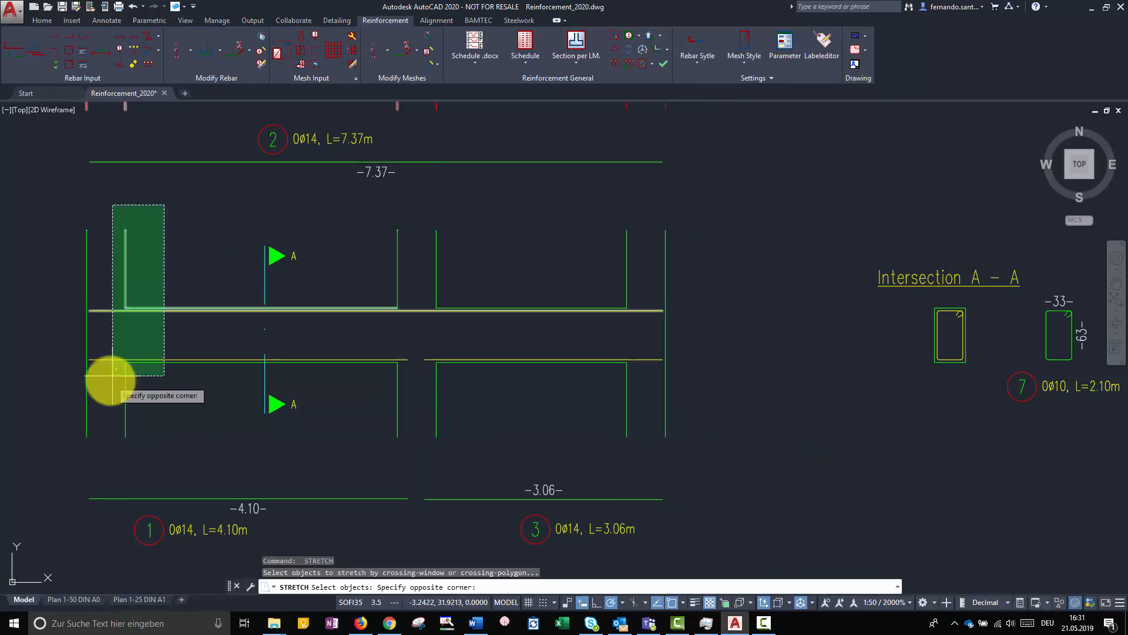
{"action": "mouse_move", "coordinate": [619, 439]}
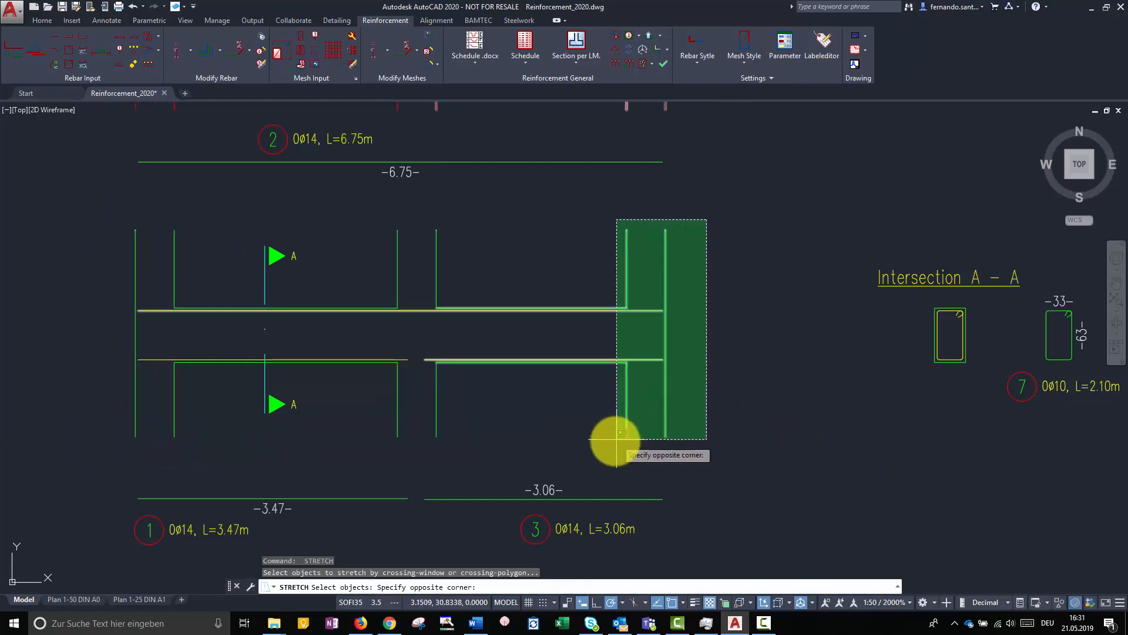